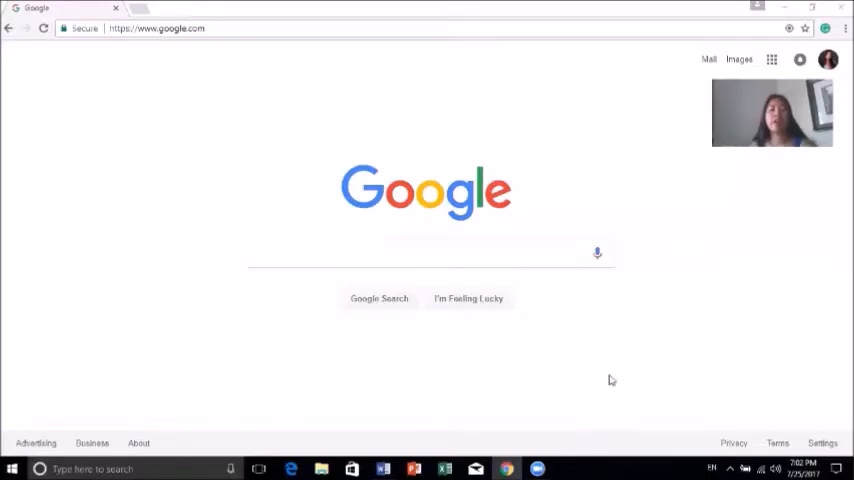
pyautogui.moveTo(700, 92)
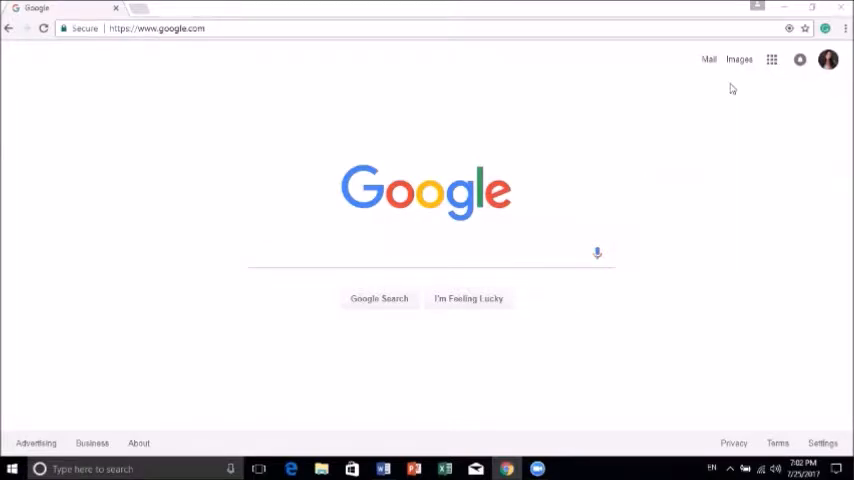
pyautogui.moveTo(780, 88)
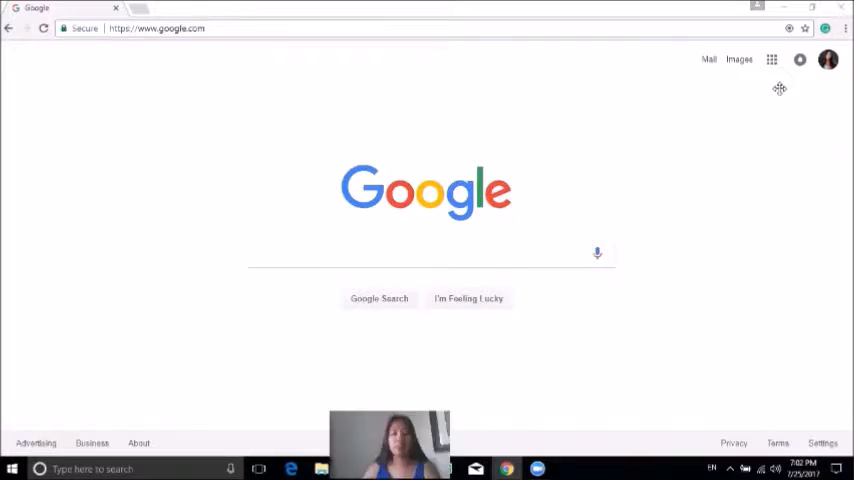
pyautogui.moveTo(260, 286)
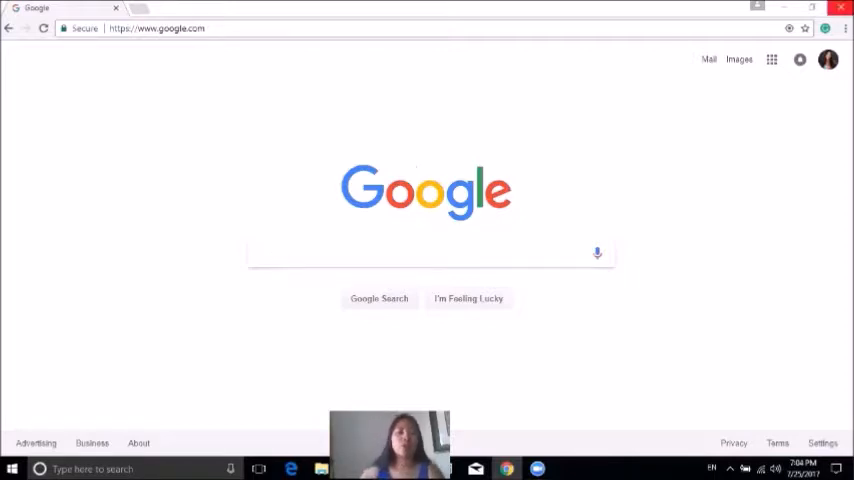
pyautogui.moveTo(360, 132)
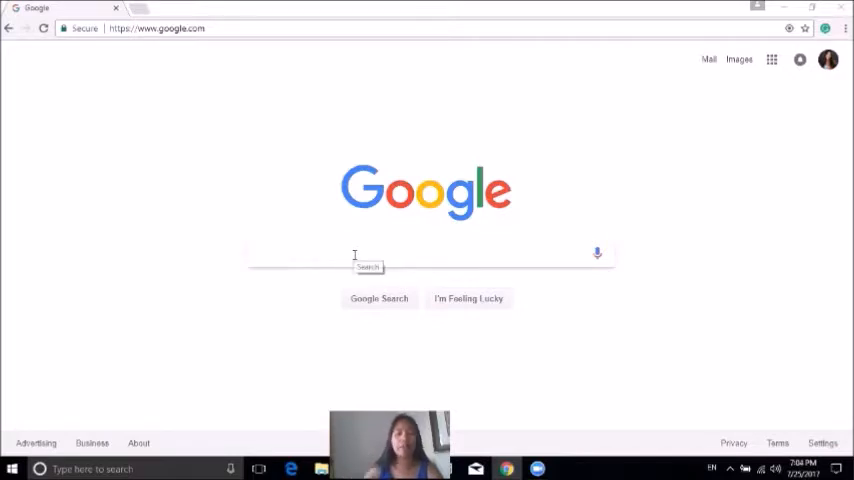
# Search 'set up google email account' and open the 'Create your Google Account' result.
pyautogui.write('googl')
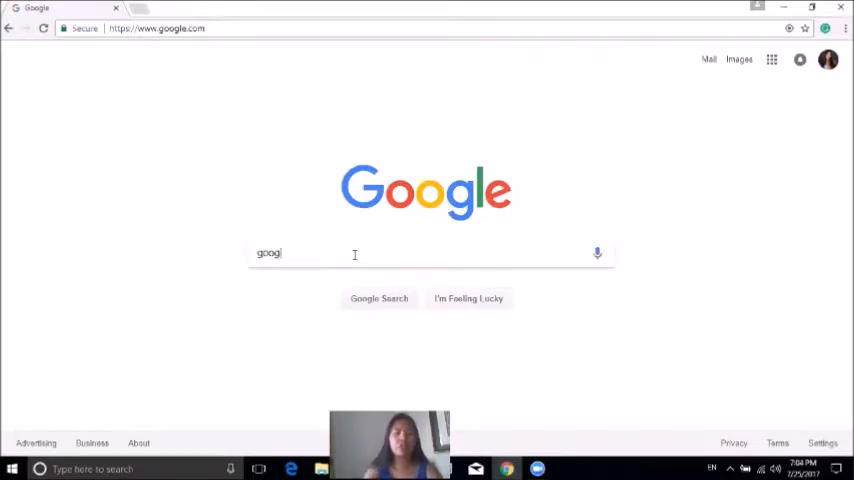
pyautogui.write('set up')
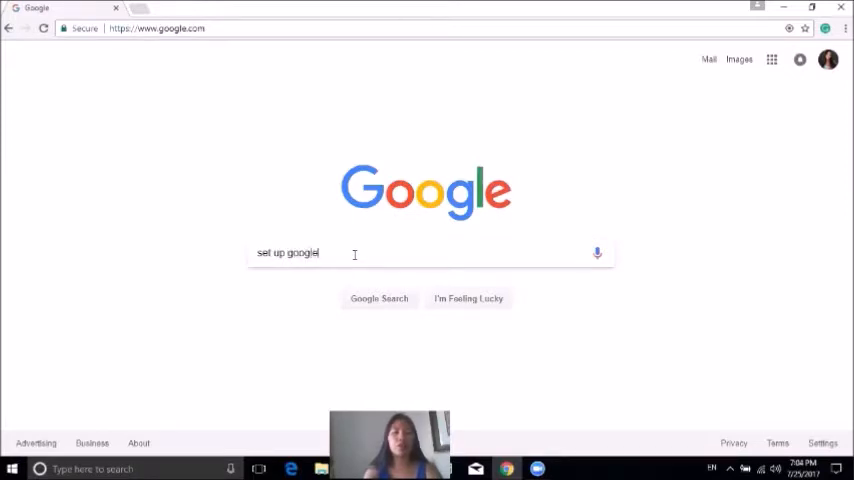
pyautogui.write('email account')
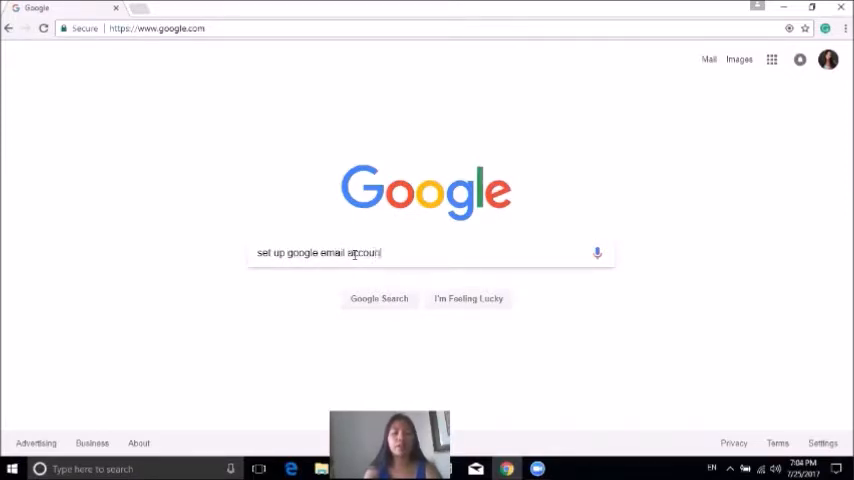
pyautogui.press('Return')
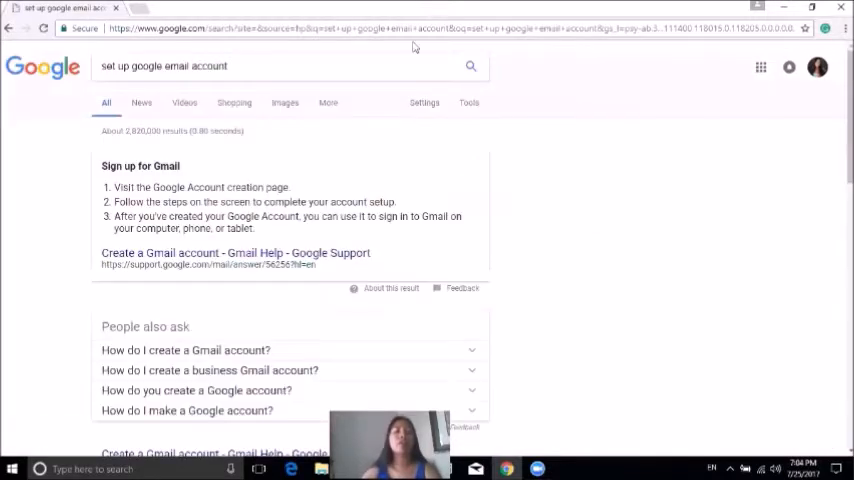
pyautogui.scroll(-3)
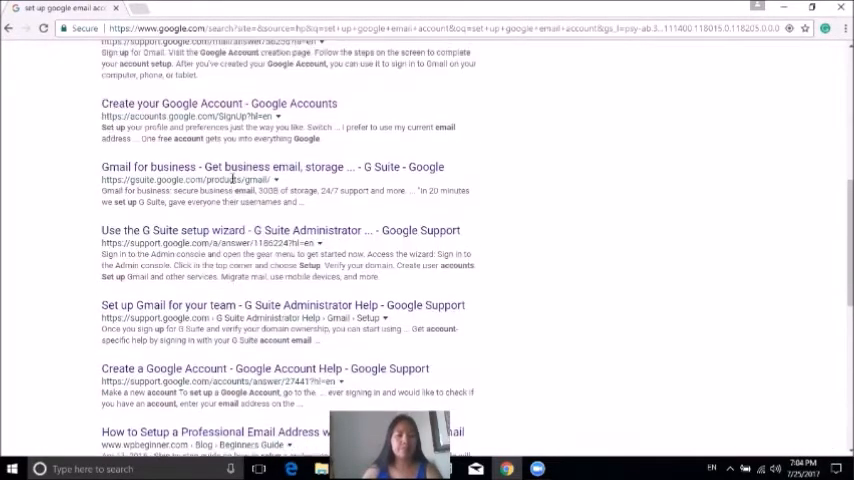
pyautogui.scroll(3)
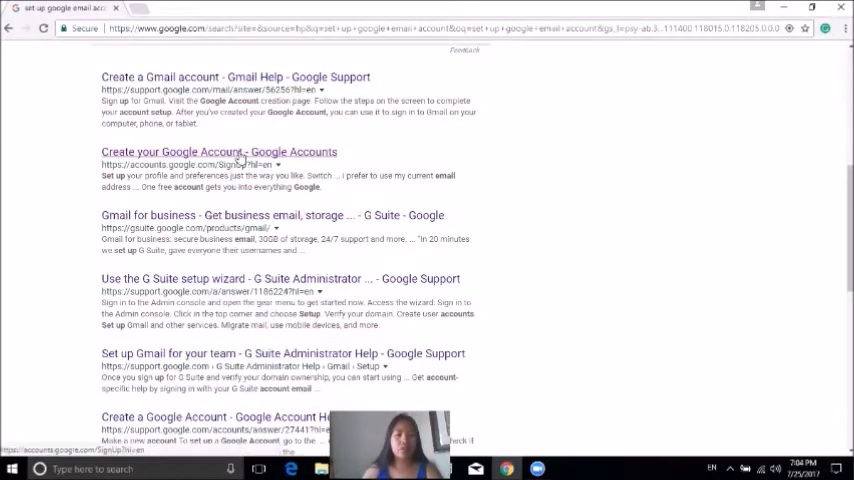
pyautogui.click(218, 152)
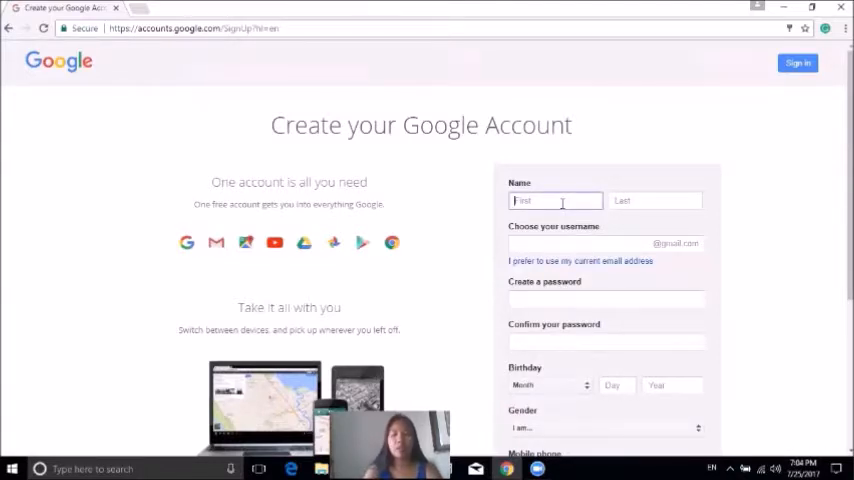
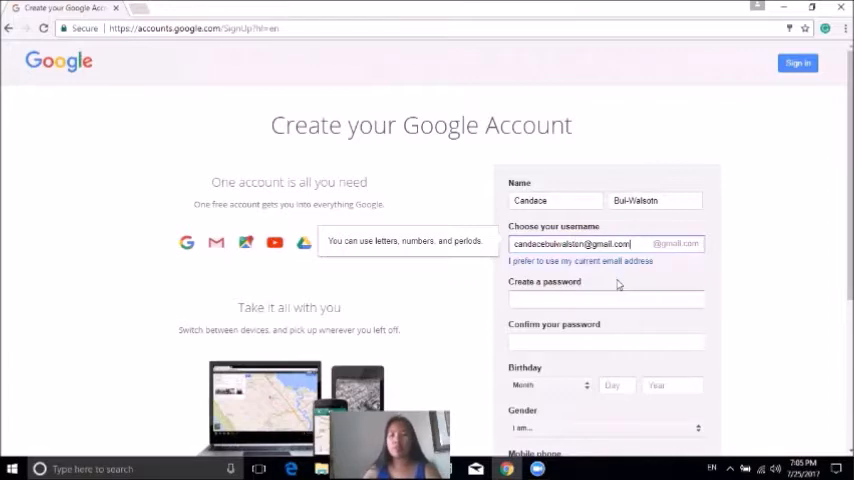
pyautogui.click(606, 300)
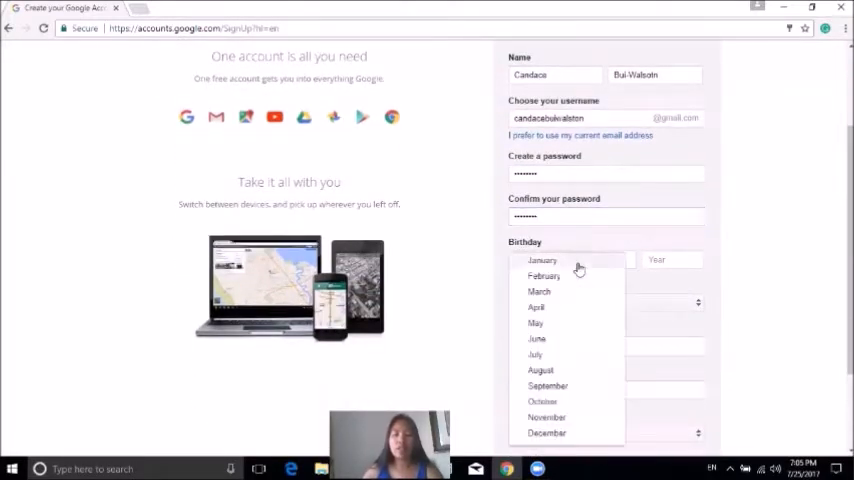
pyautogui.click(540, 260)
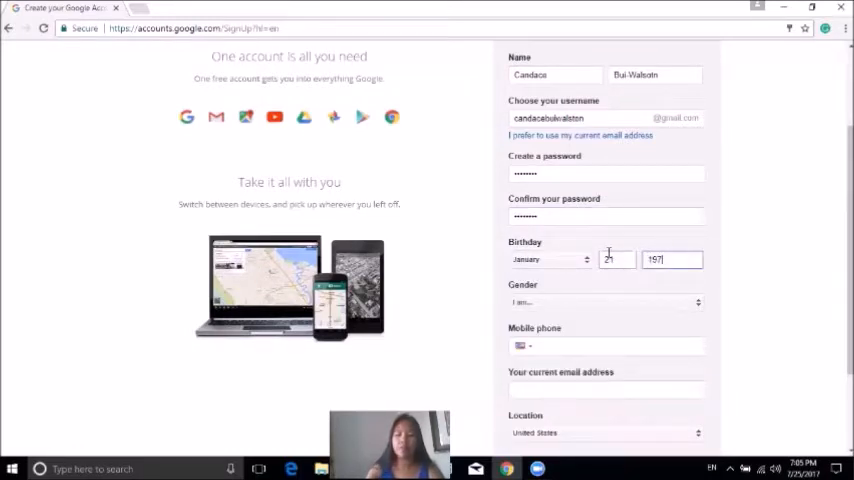
pyautogui.click(604, 302)
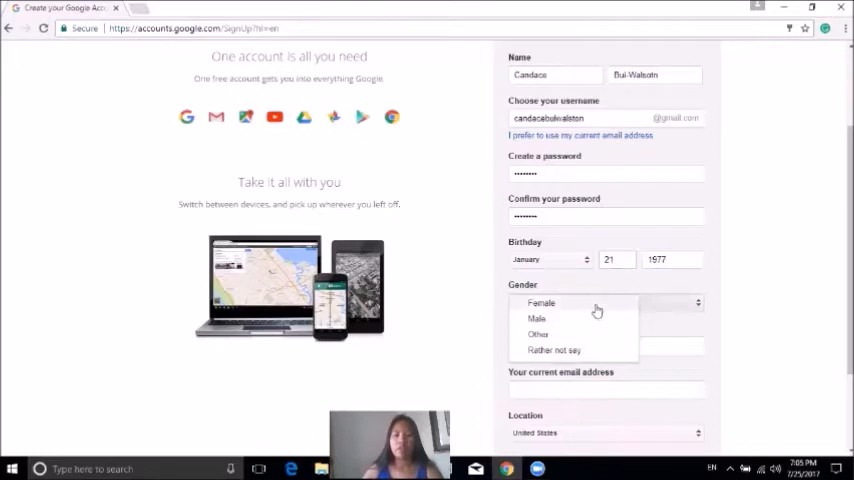
pyautogui.click(540, 302)
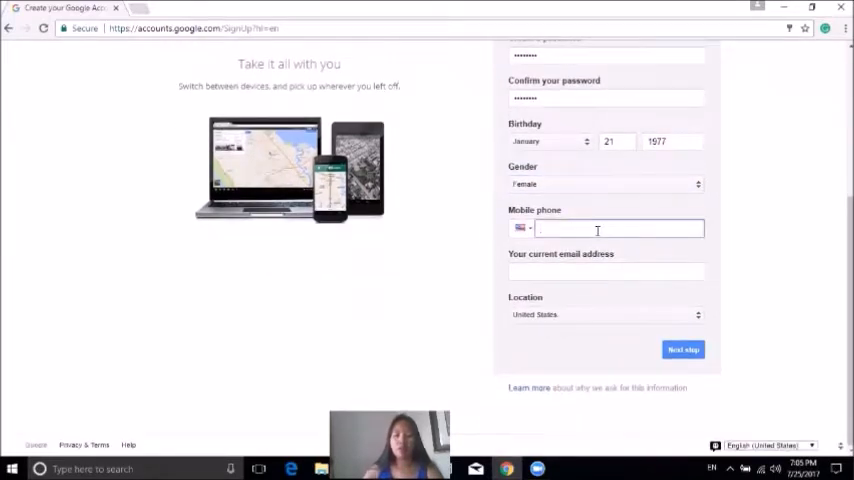
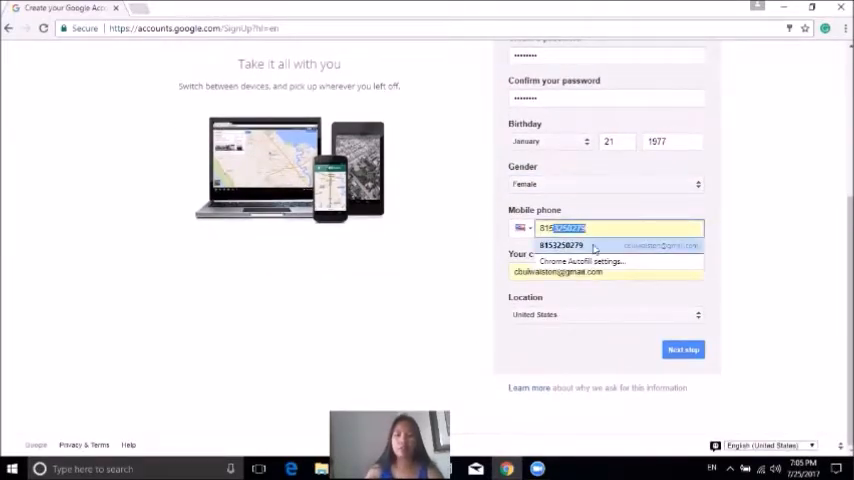
pyautogui.click(560, 244)
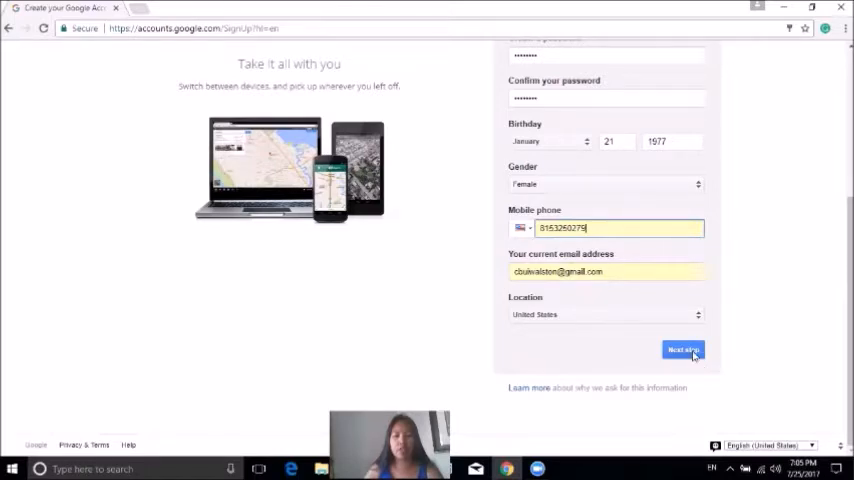
pyautogui.click(684, 350)
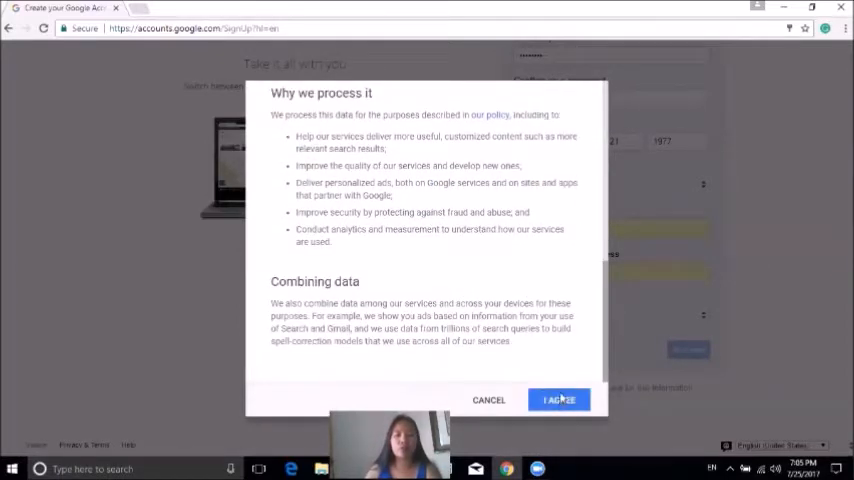
# Agree to the Privacy and Terms to finish creating the account.
pyautogui.click(558, 400)
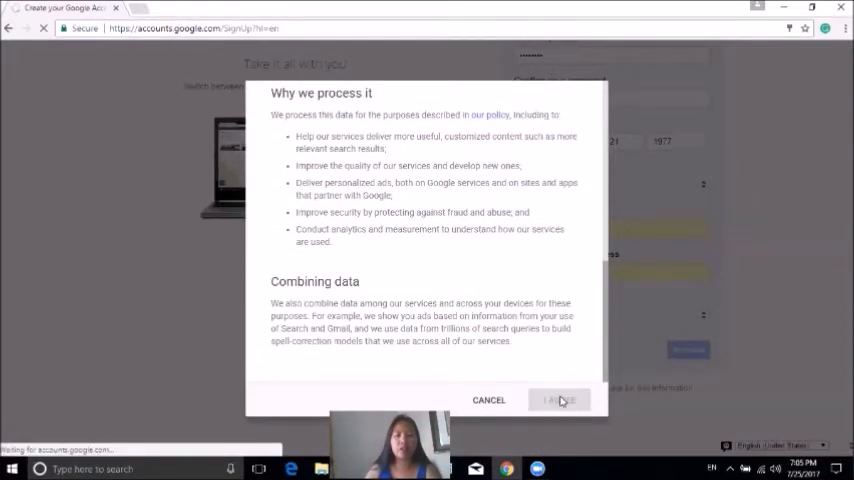
pyautogui.click(558, 400)
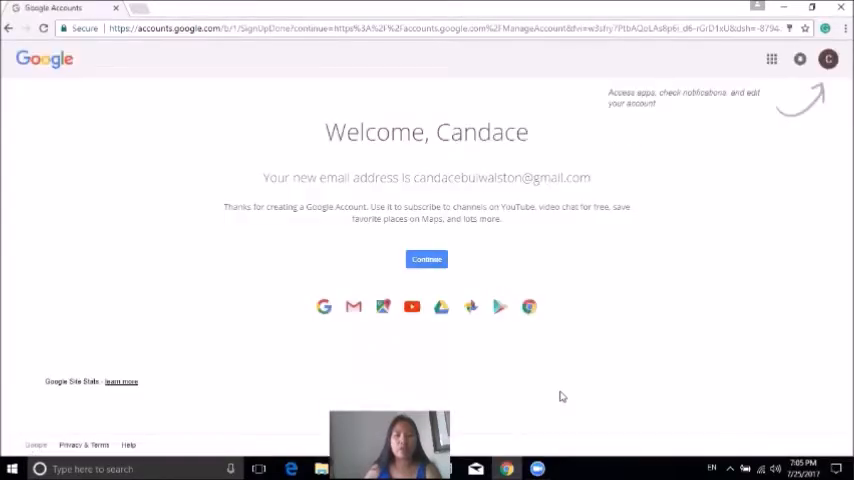
pyautogui.moveTo(520, 452)
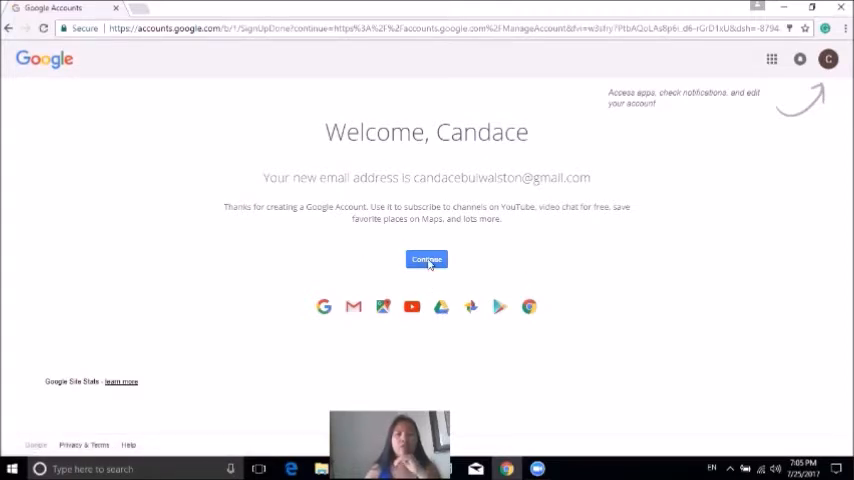
# Continue past the welcome page and launch Gmail from the Google apps grid.
pyautogui.click(426, 260)
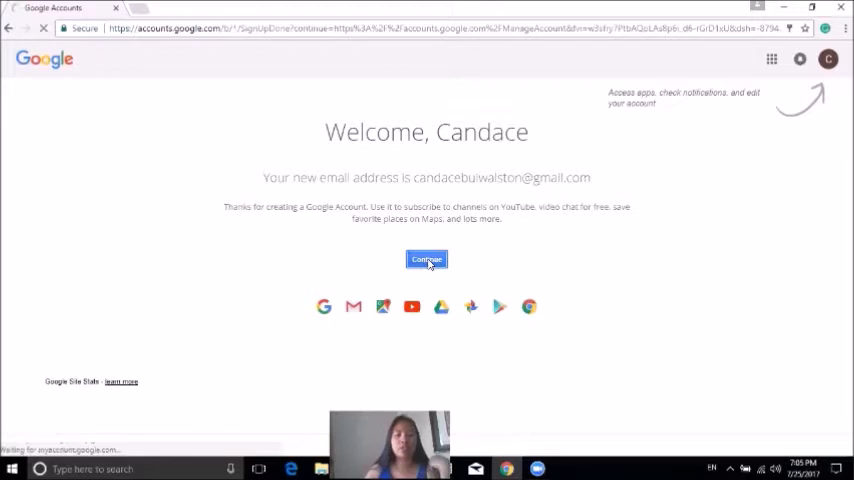
pyautogui.click(426, 260)
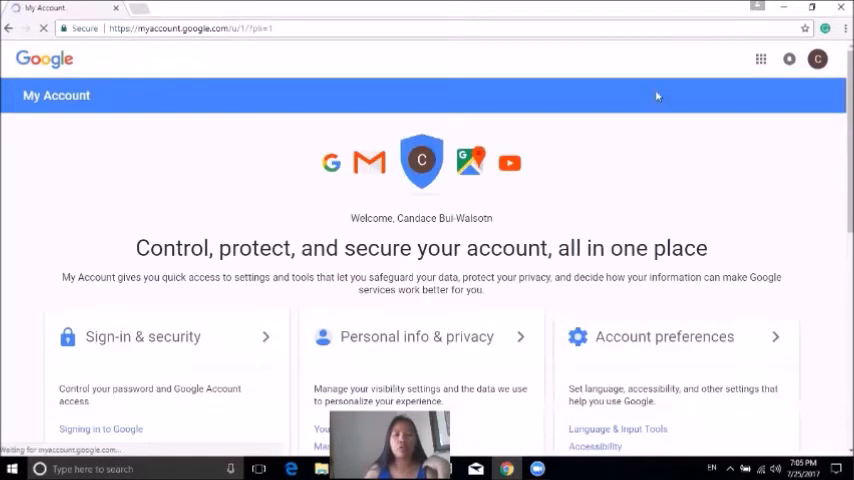
pyautogui.click(760, 58)
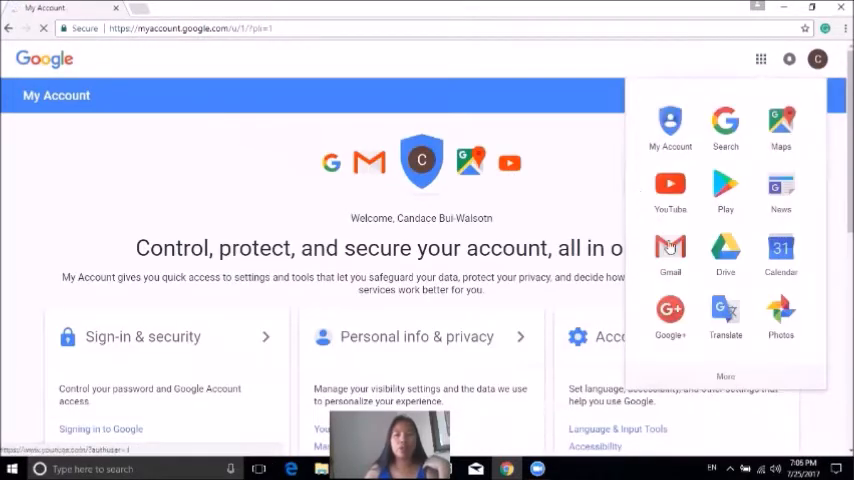
pyautogui.click(760, 60)
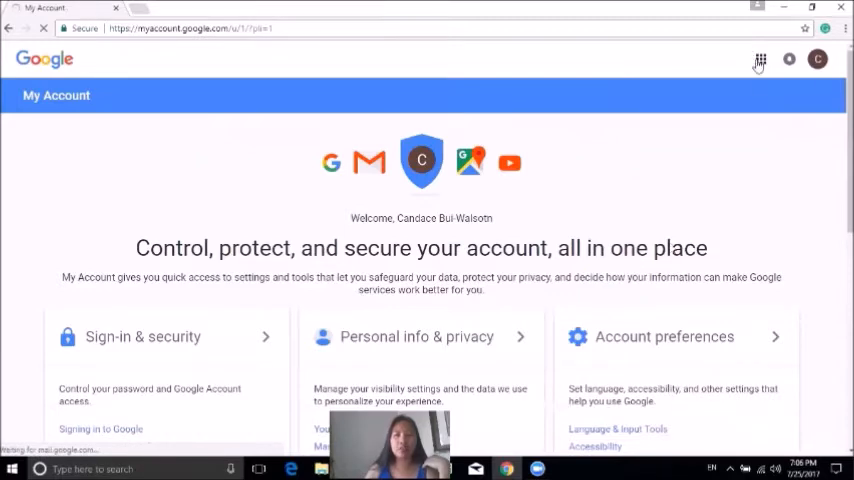
pyautogui.moveTo(760, 60)
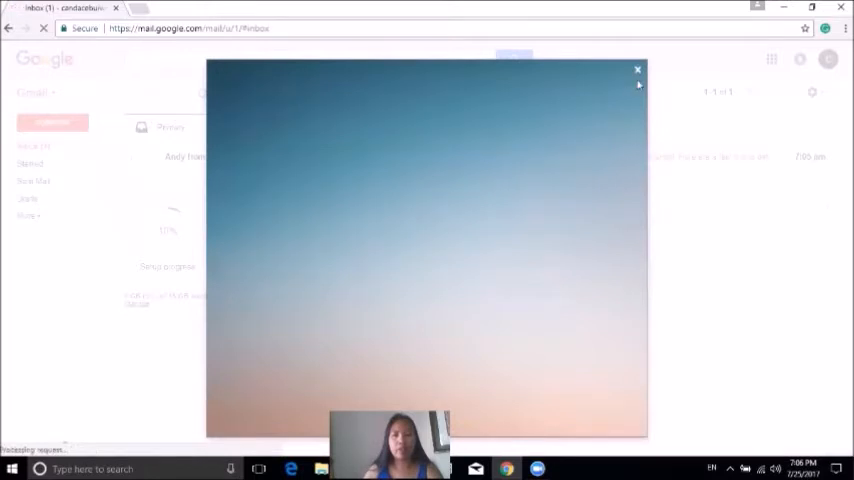
# Close the Gmail welcome popup and start composing a new message.
pyautogui.click(636, 68)
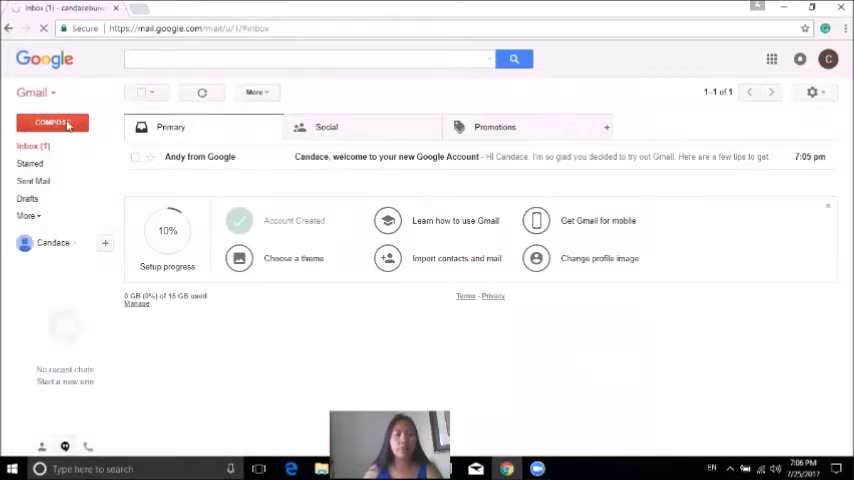
pyautogui.click(52, 120)
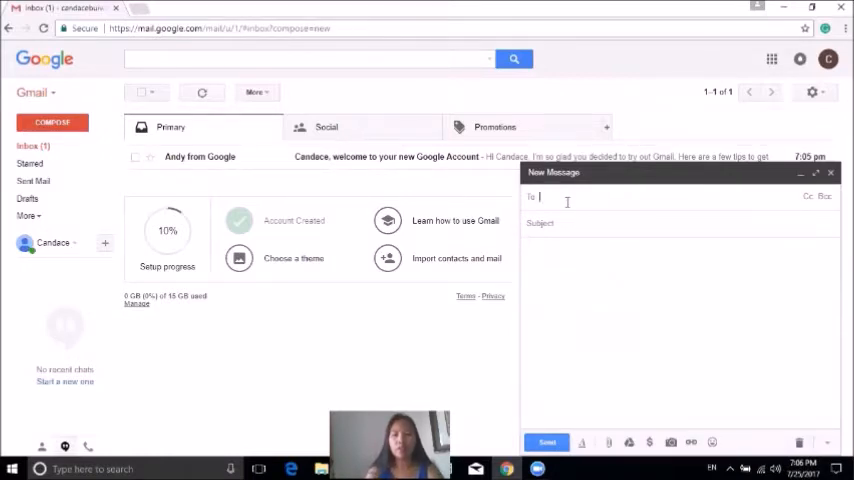
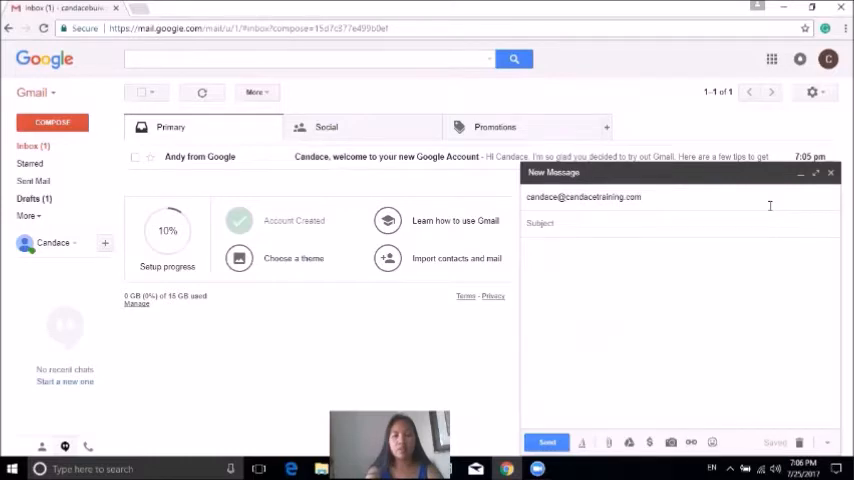
# Address the draft to the 'candace' recipient with subject 'test' and body 'This is a test'.
pyautogui.write('test')
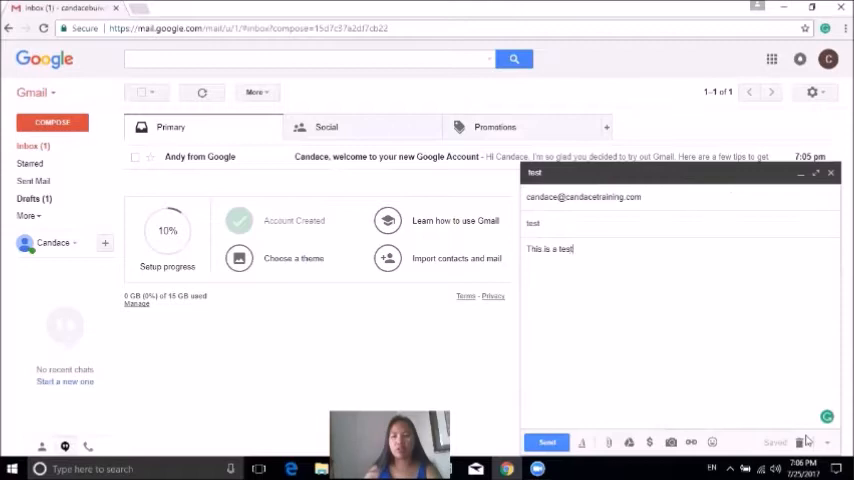
pyautogui.moveTo(500, 322)
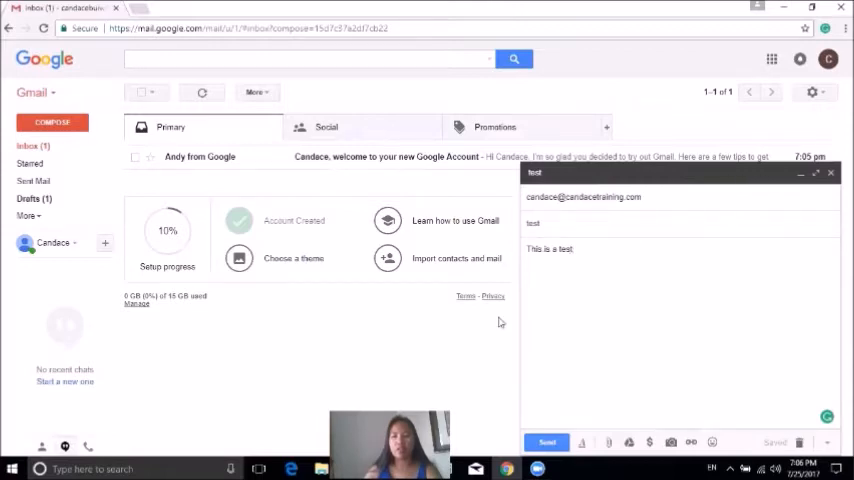
pyautogui.moveTo(708, 438)
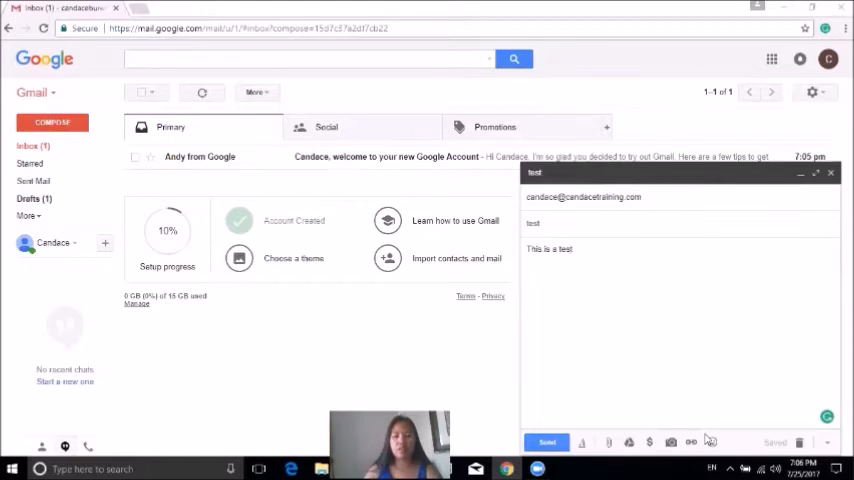
# Send the test email from the New Message window.
pyautogui.click(546, 442)
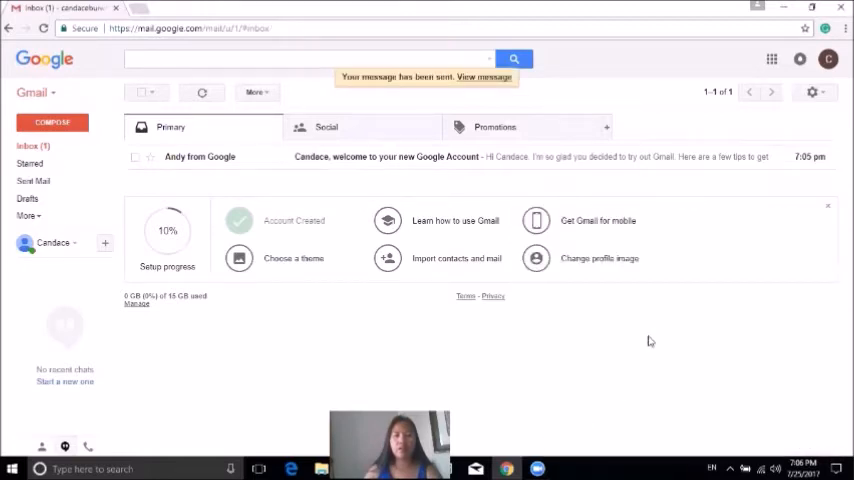
pyautogui.moveTo(380, 336)
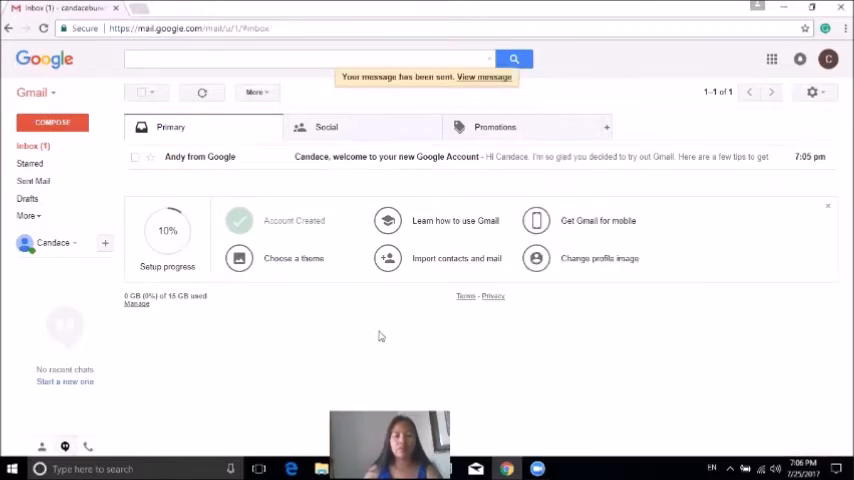
pyautogui.moveTo(380, 316)
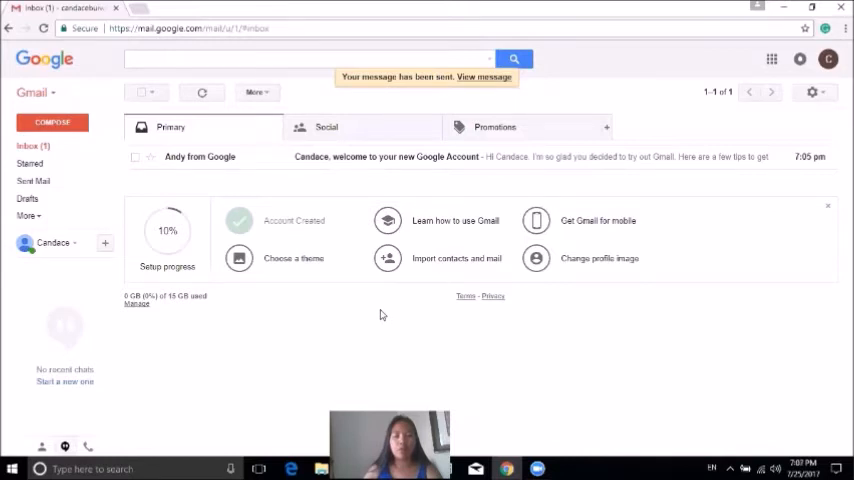
pyautogui.moveTo(8, 176)
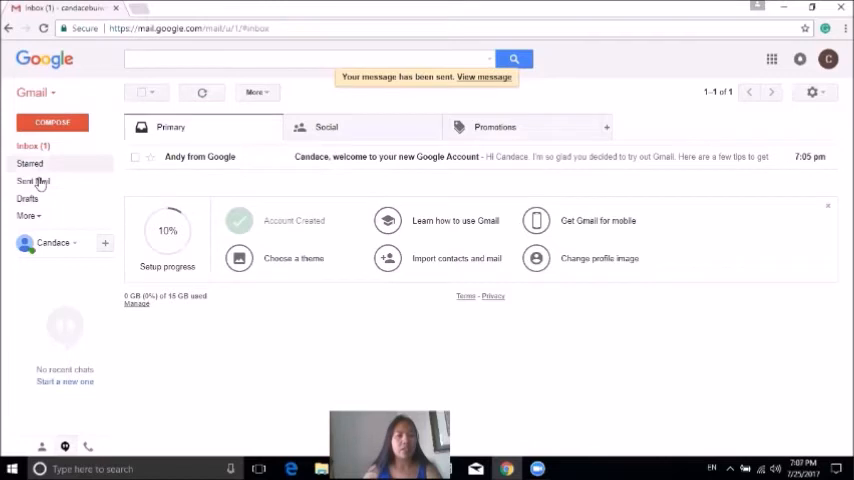
# Show the Sent Mail folder listing the sent 'test' message.
pyautogui.click(32, 180)
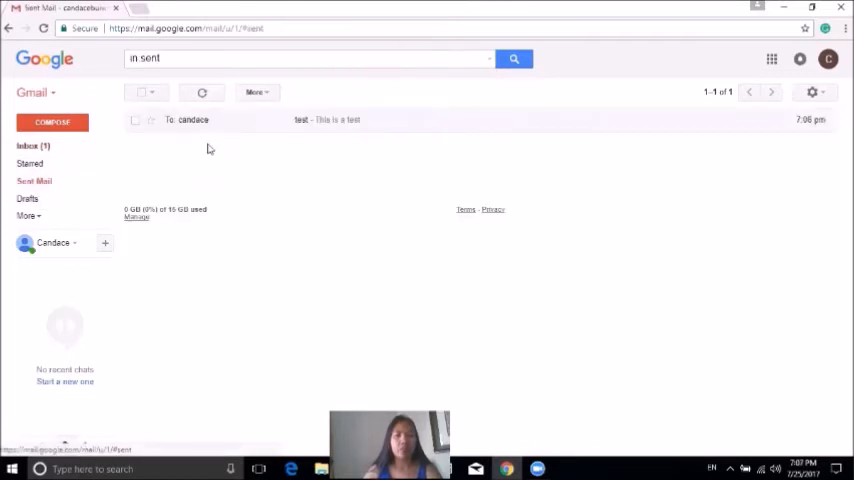
pyautogui.moveTo(284, 168)
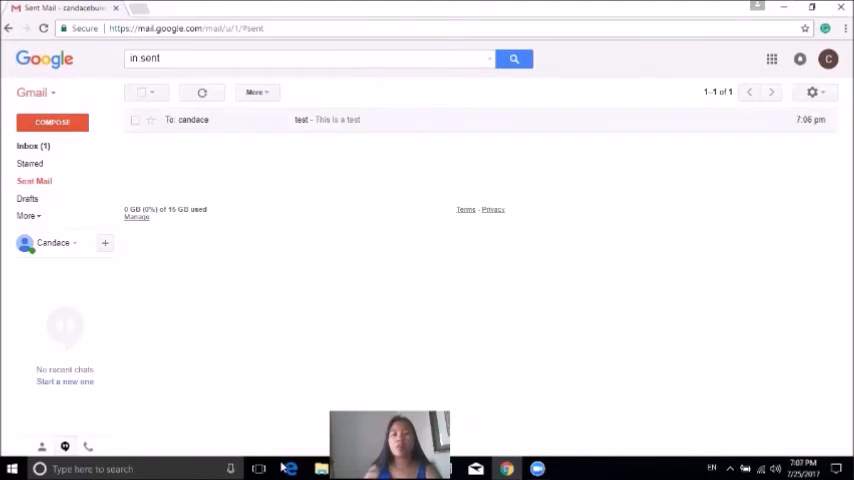
pyautogui.moveTo(196, 446)
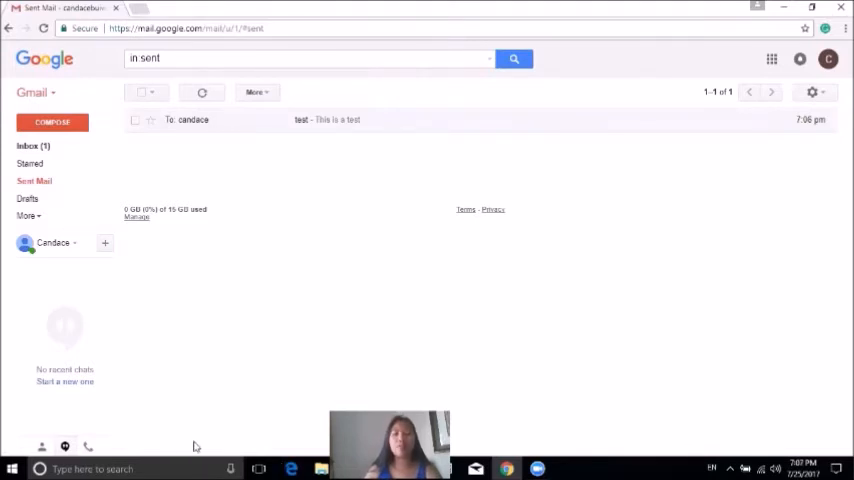